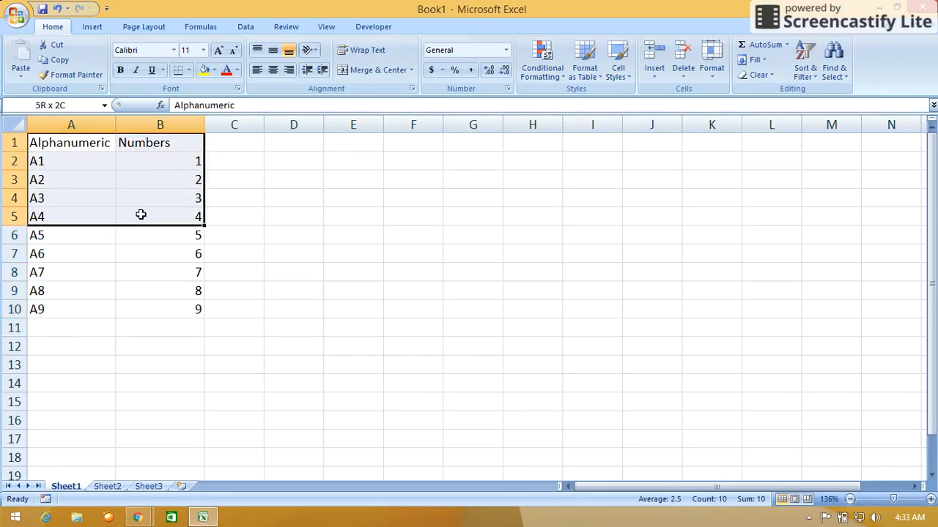
# Step: Review the Sheet1 A1:B10 code-to-number table, then select B2 on Sheet2 for the lookup
pyautogui.moveTo(140, 217); pyautogui.dragTo(135, 309)
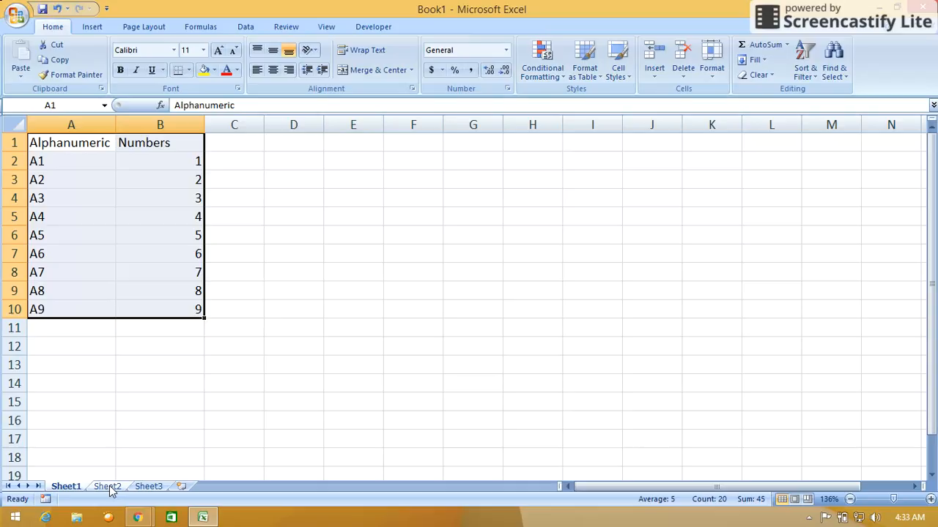
pyautogui.click(107, 487)
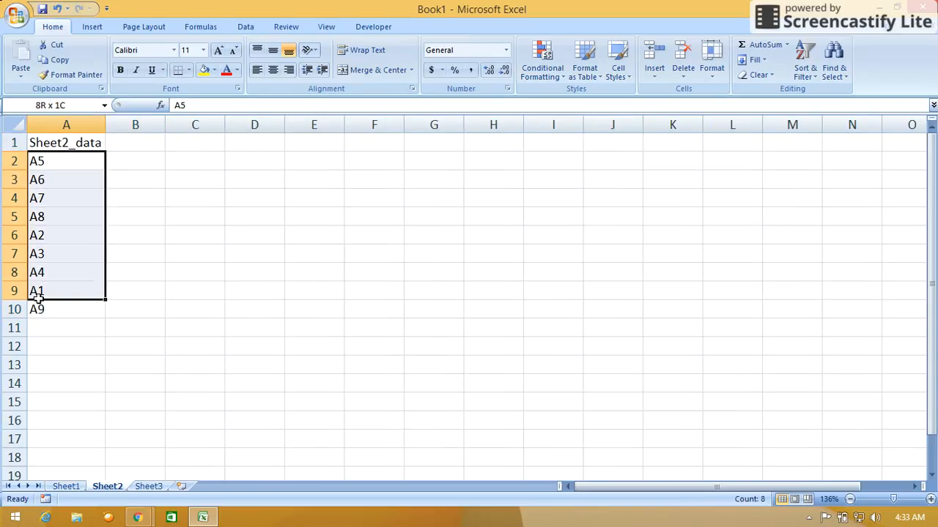
pyautogui.click(135, 161)
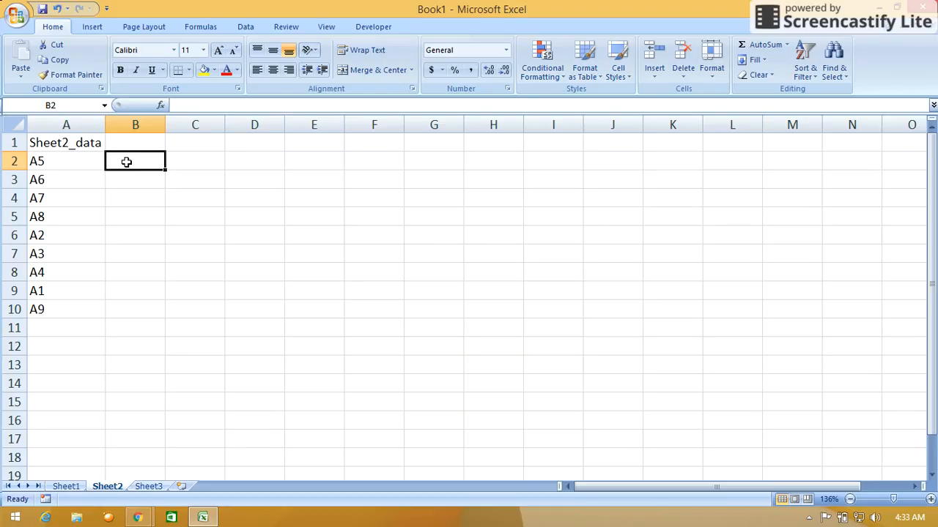
# Step: Begin =VLOOKUP( in B2 with A2 as the lookup value, followed by a comma
pyautogui.write('=')
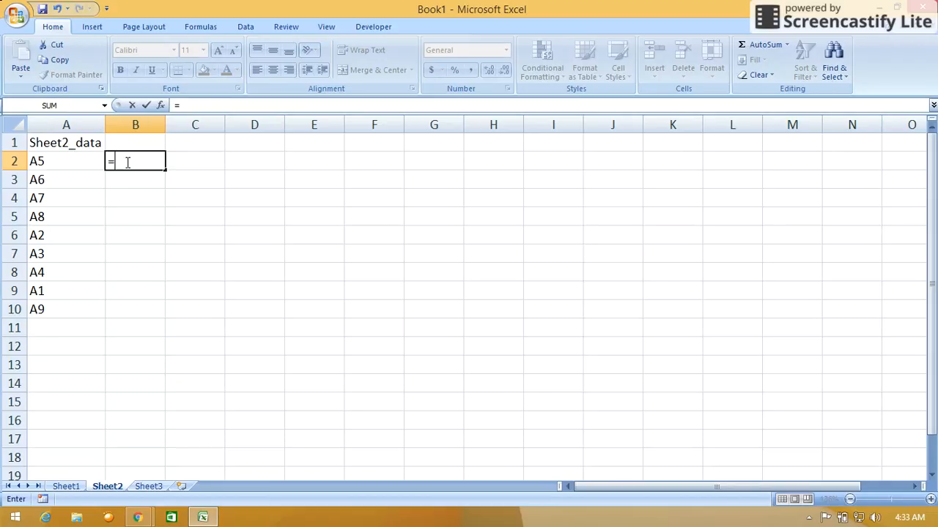
pyautogui.write('vloo')
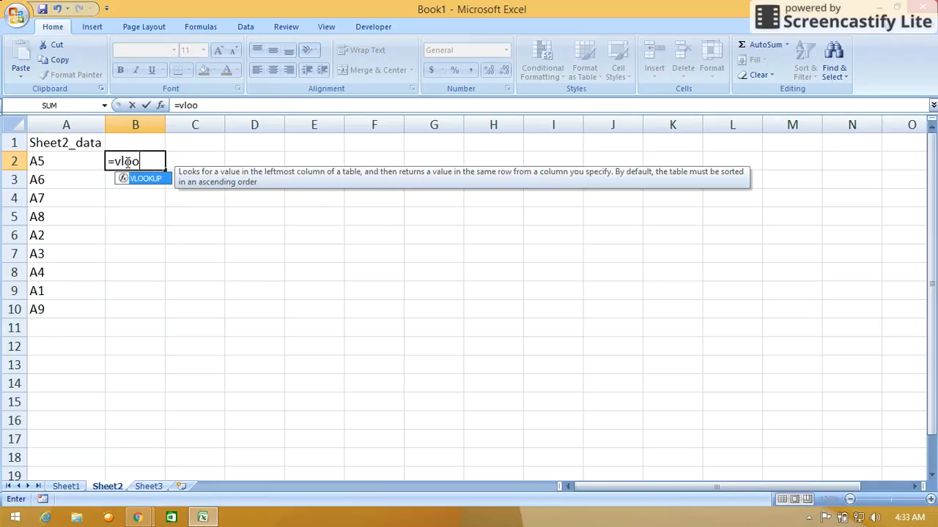
pyautogui.write('ku')
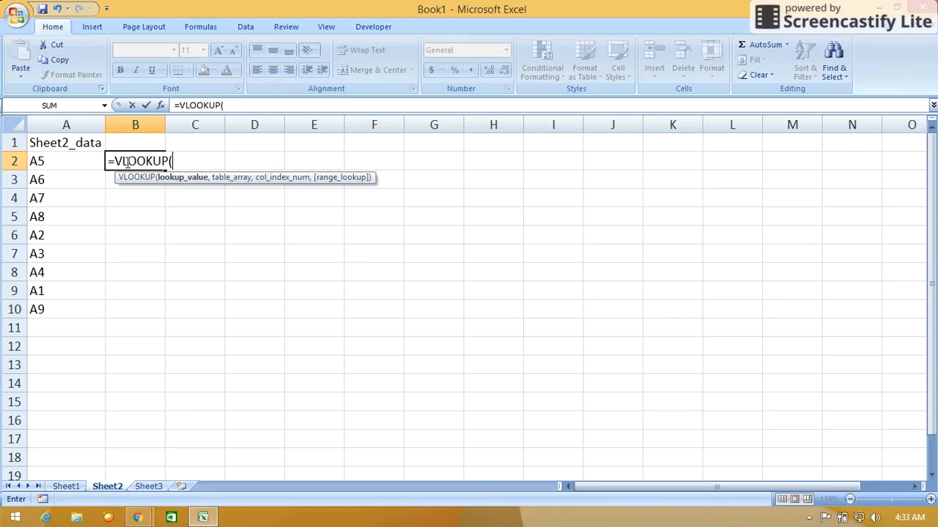
pyautogui.click(66, 159)
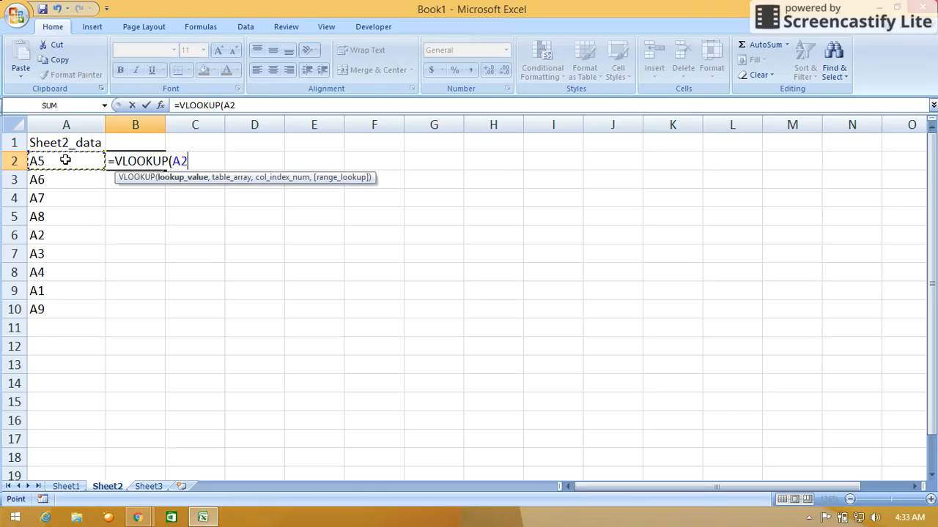
pyautogui.write(',')
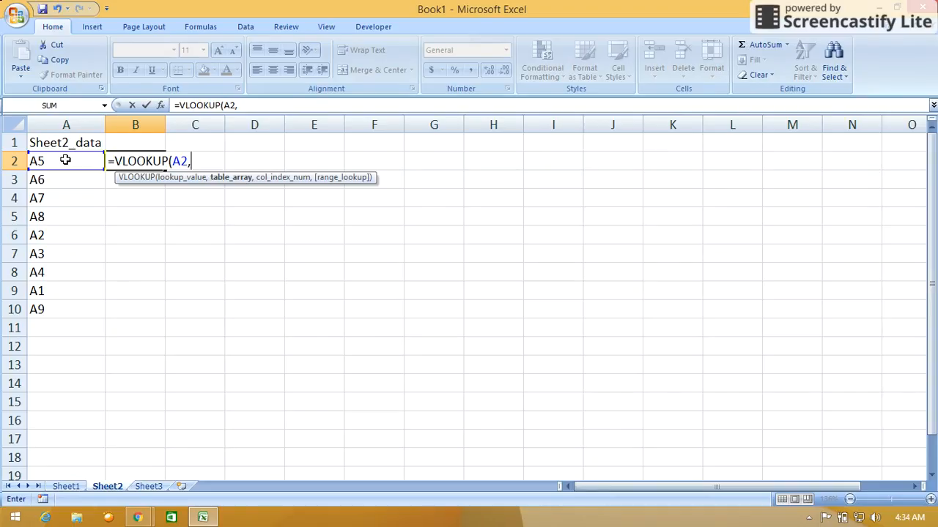
pyautogui.moveTo(131, 346)
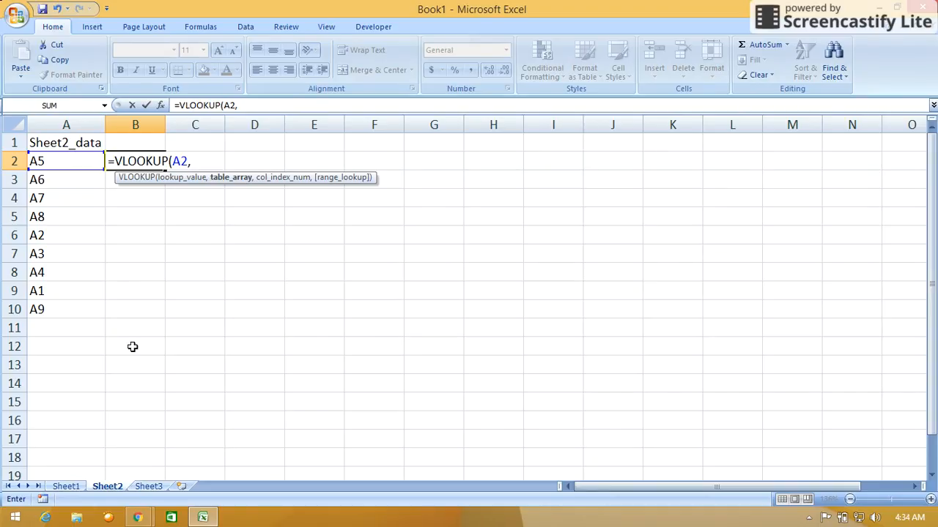
pyautogui.moveTo(241, 187)
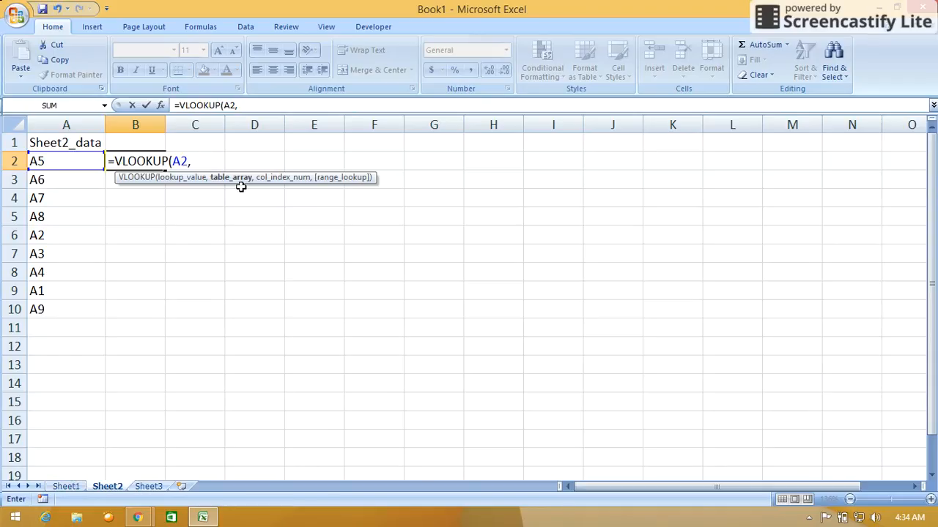
pyautogui.moveTo(181, 295)
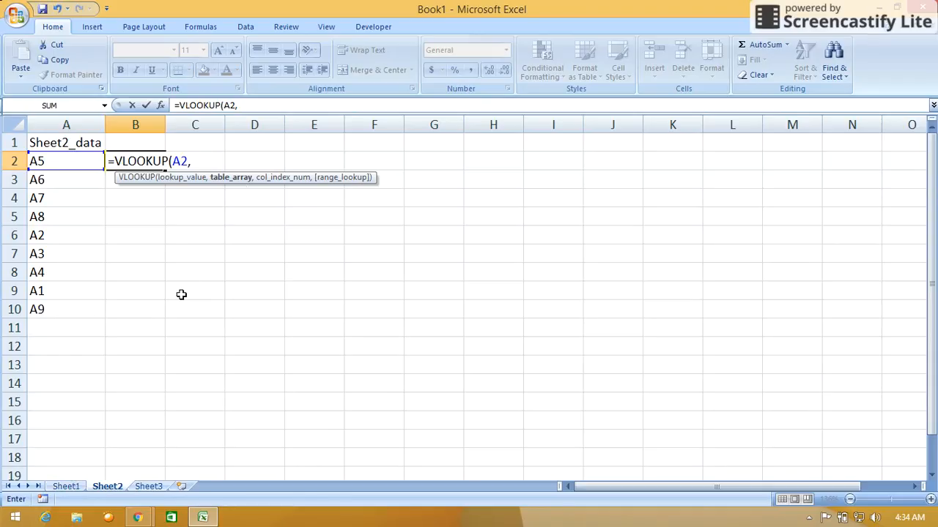
pyautogui.moveTo(170, 223)
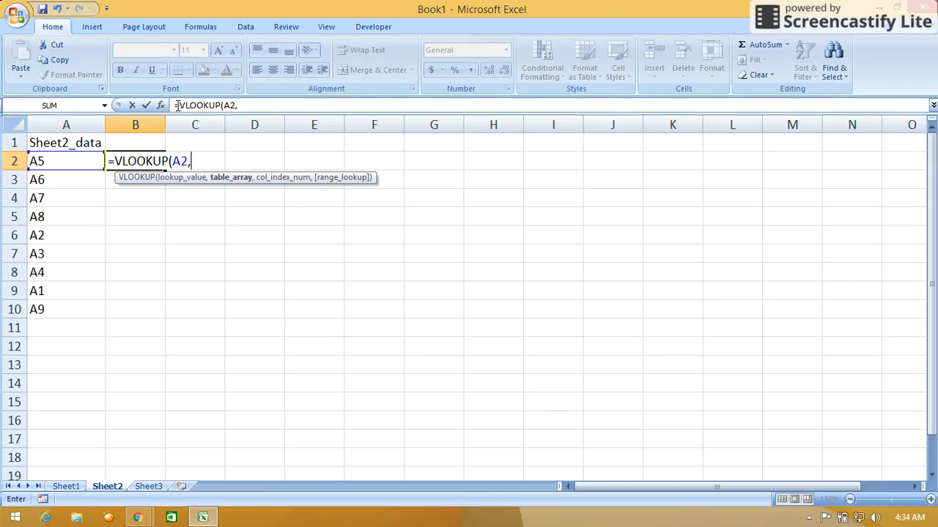
pyautogui.moveTo(237, 108)
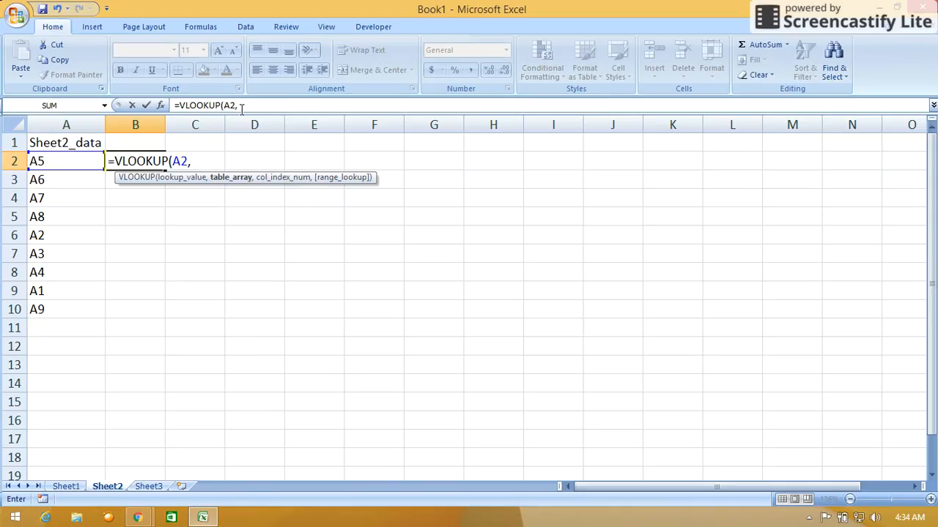
pyautogui.moveTo(75, 472)
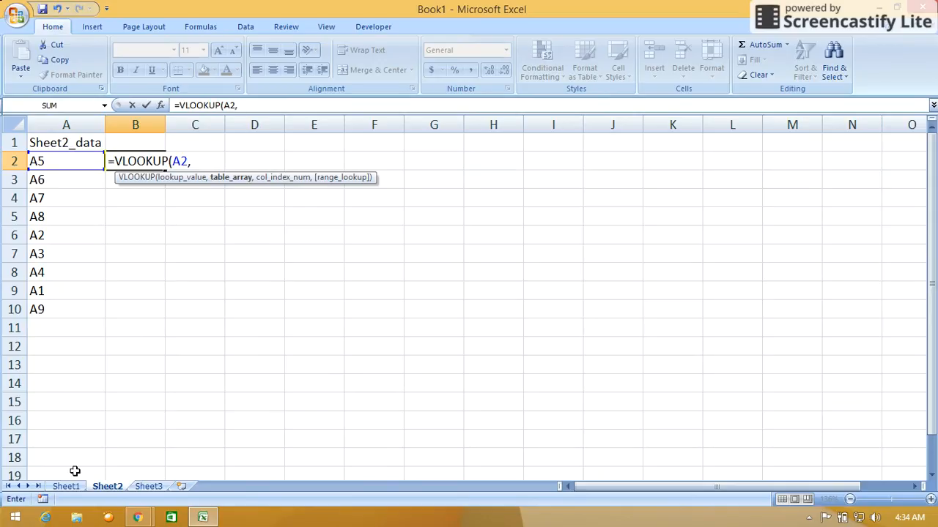
pyautogui.moveTo(66, 486)
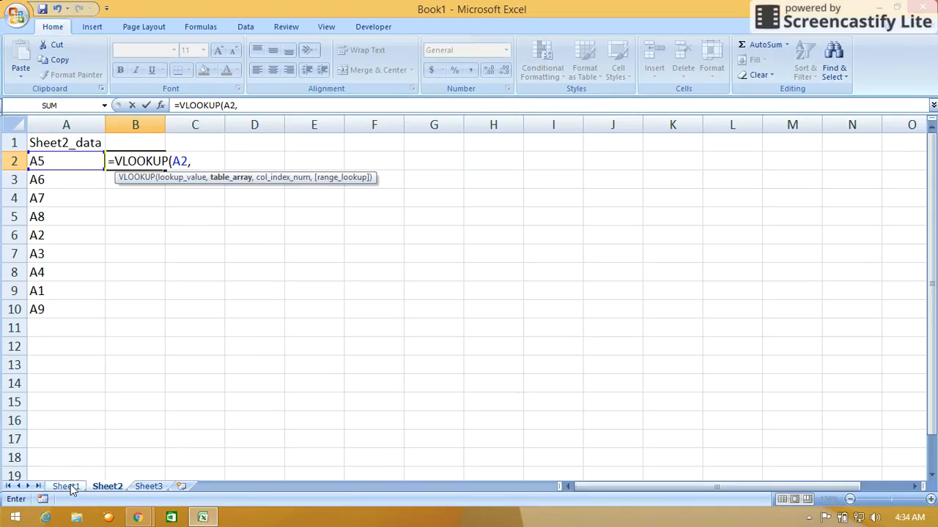
# Step: Add Sheet1!A2:B10 as the VLOOKUP table_array argument
pyautogui.click(65, 487)
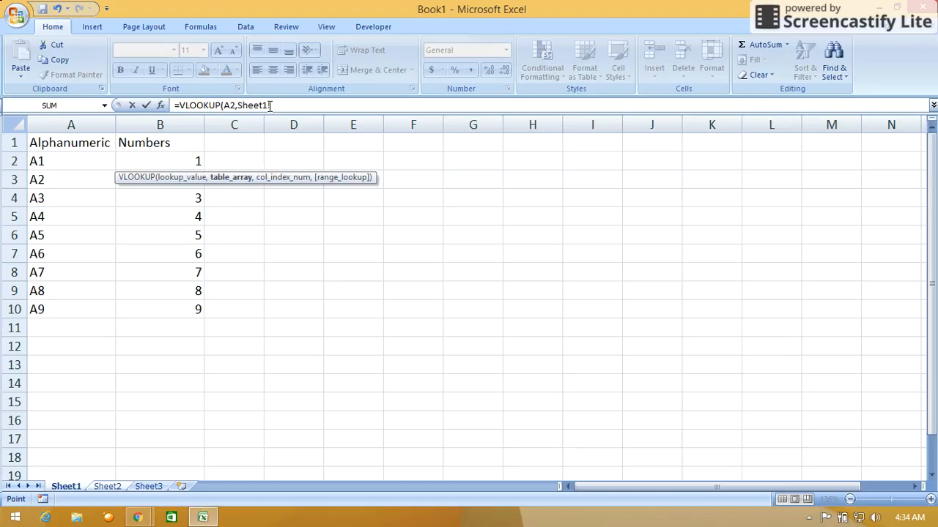
pyautogui.write('!')
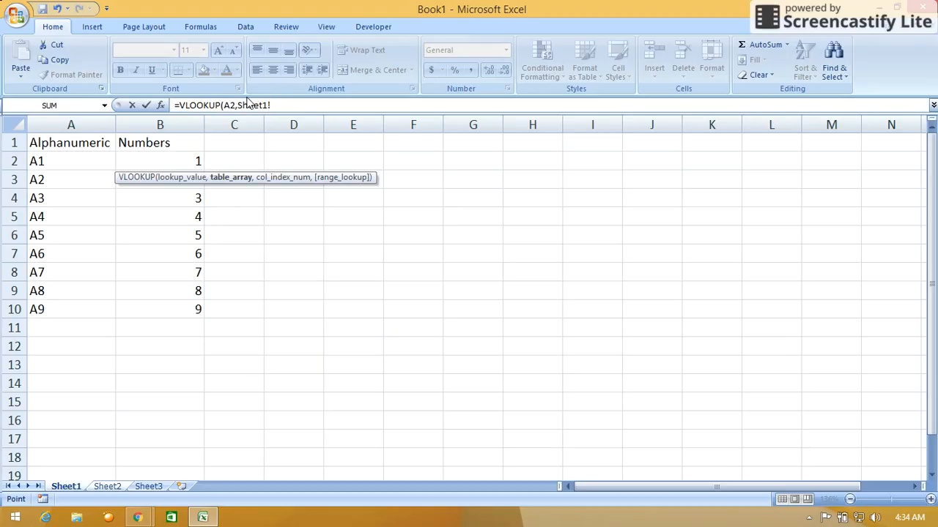
pyautogui.press('Backspace')
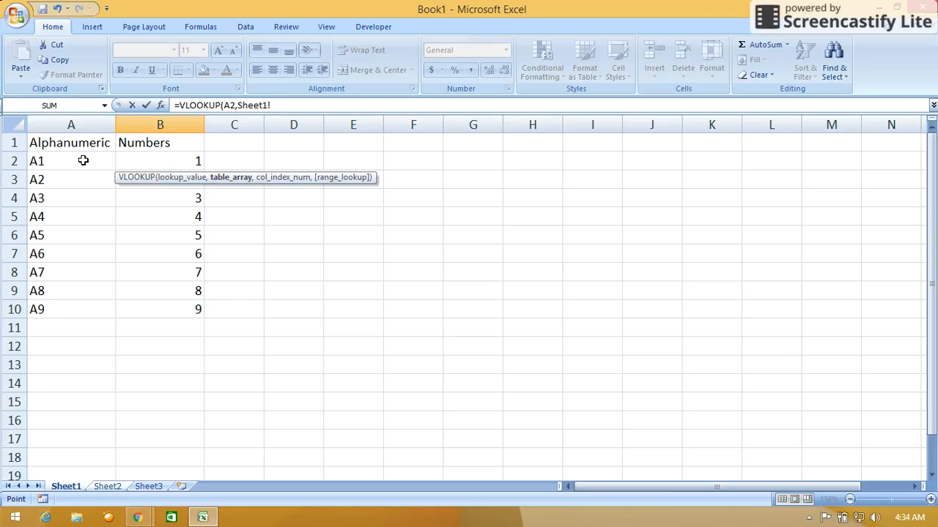
pyautogui.moveTo(53, 159)
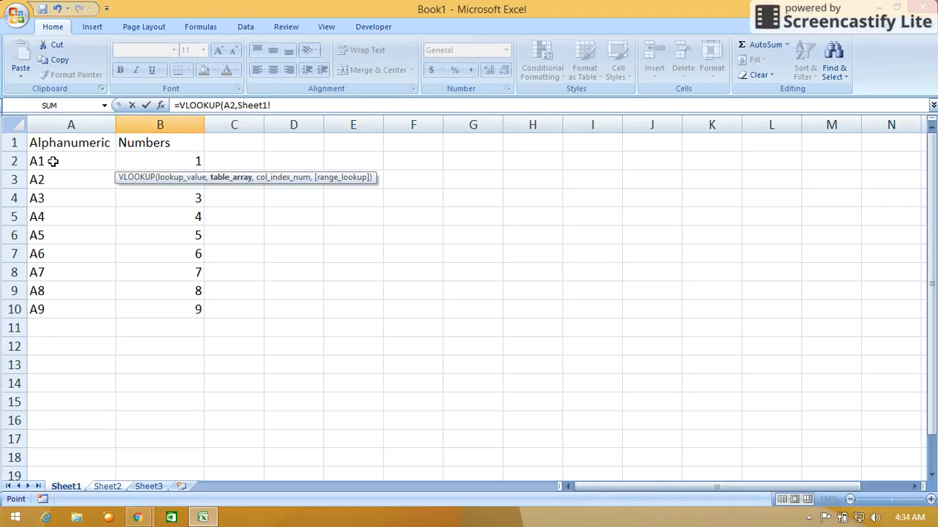
pyautogui.click(71, 161)
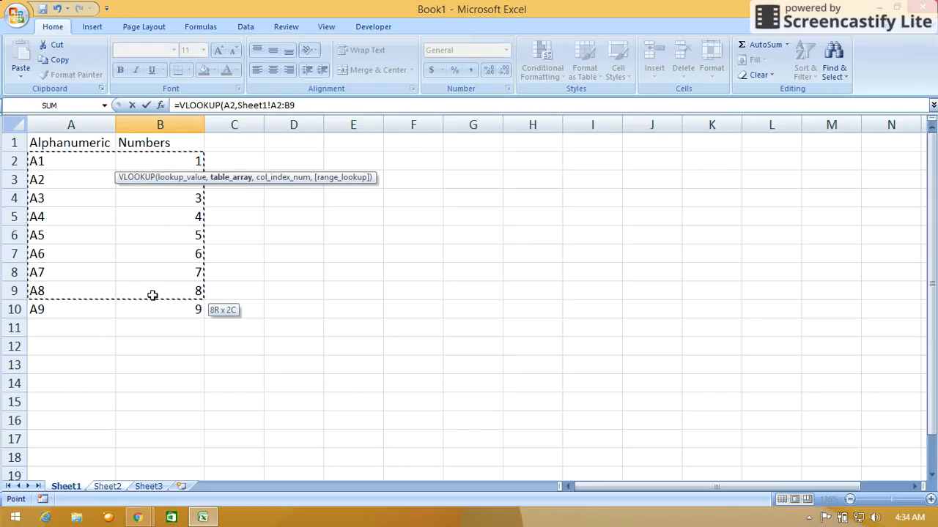
pyautogui.moveTo(153, 290); pyautogui.dragTo(153, 309)
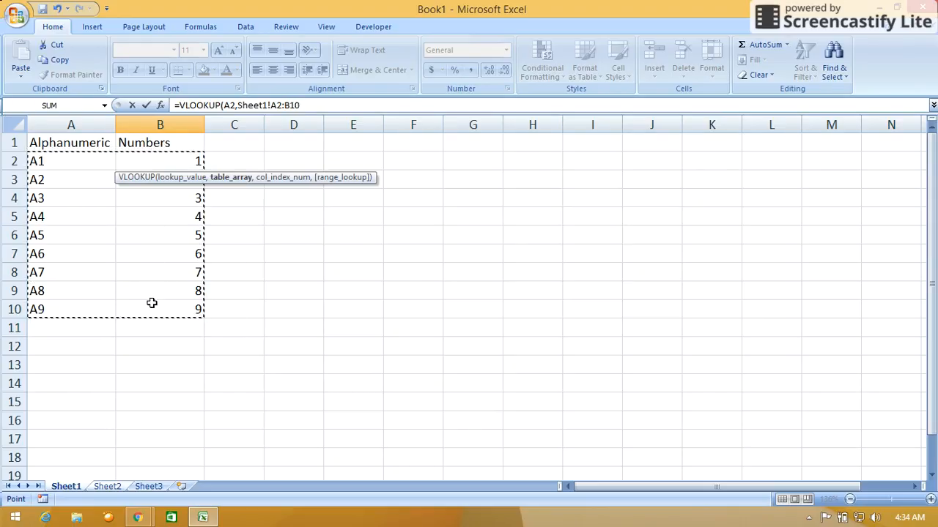
pyautogui.moveTo(181, 293)
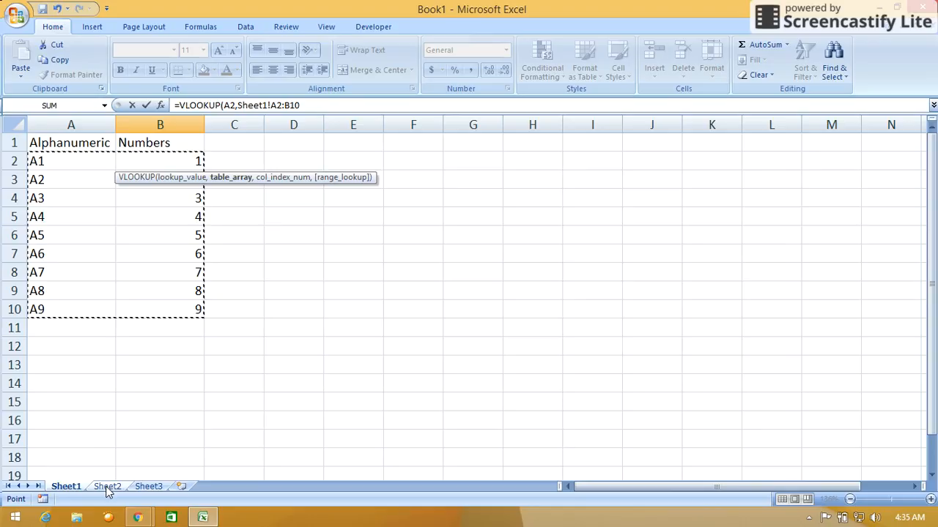
# Step: Return to Sheet2 and cancel the unfinished VLOOKUP, leaving B2 empty
pyautogui.click(107, 487)
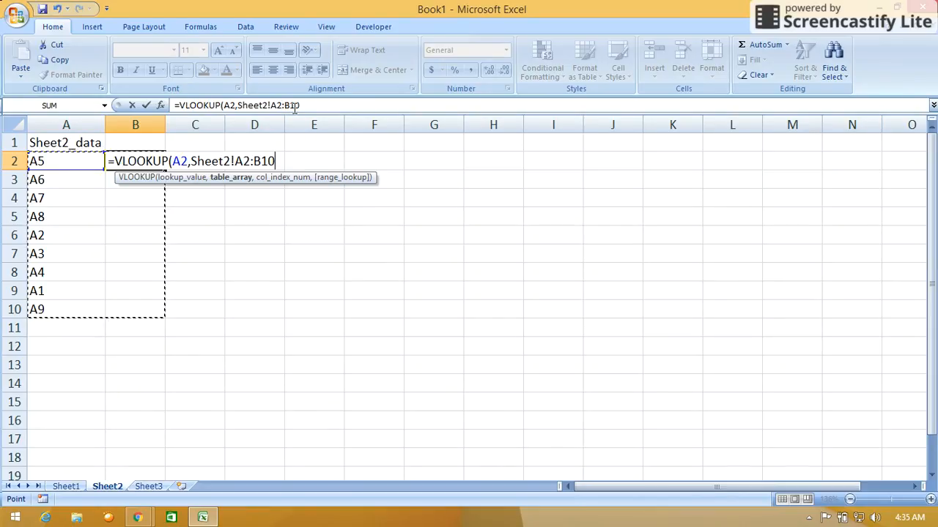
pyautogui.moveTo(105, 176)
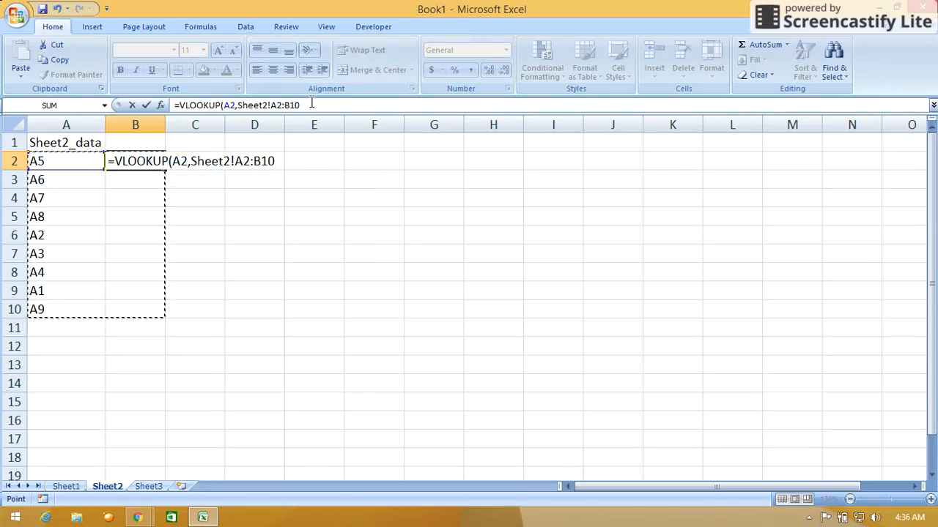
pyautogui.press('Backspace')
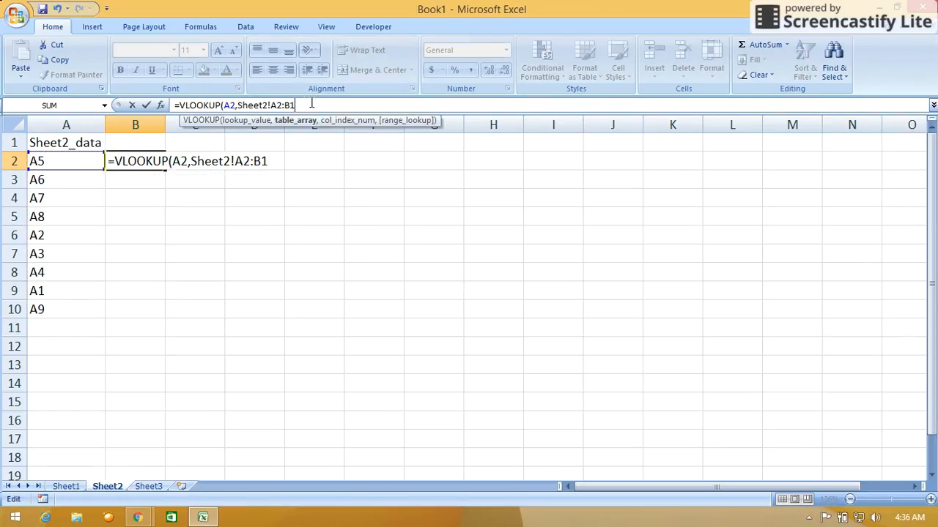
pyautogui.press('Escape')
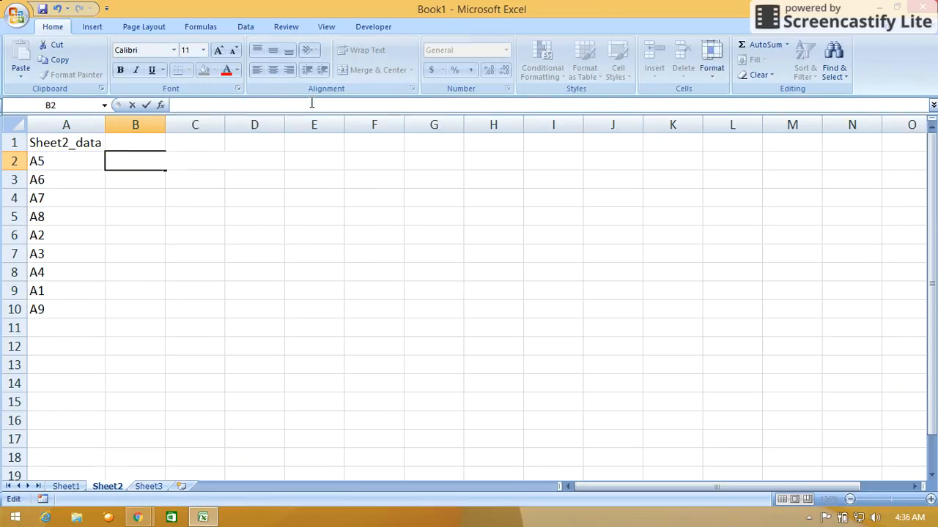
# Step: Re-enter =VLOOKUP(A2, in B2, correcting a typo in the function name
pyautogui.click(195, 217)
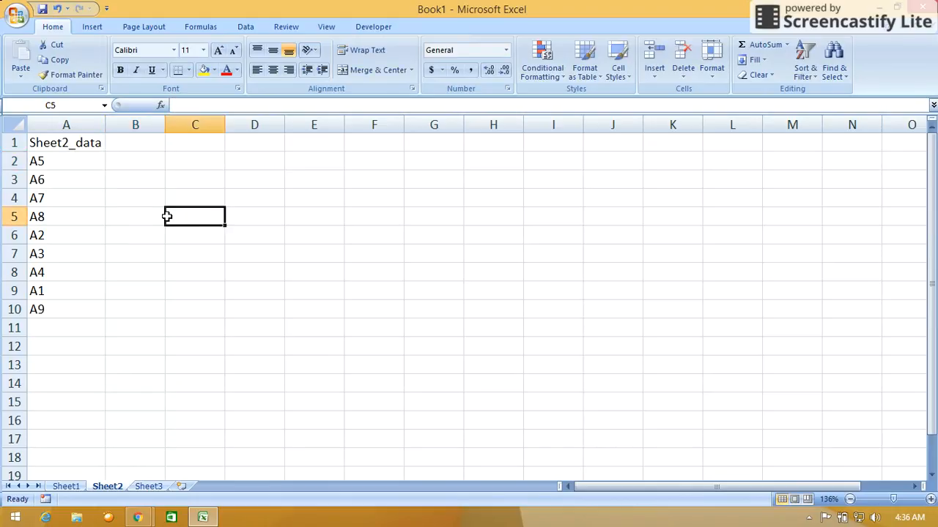
pyautogui.click(134, 161)
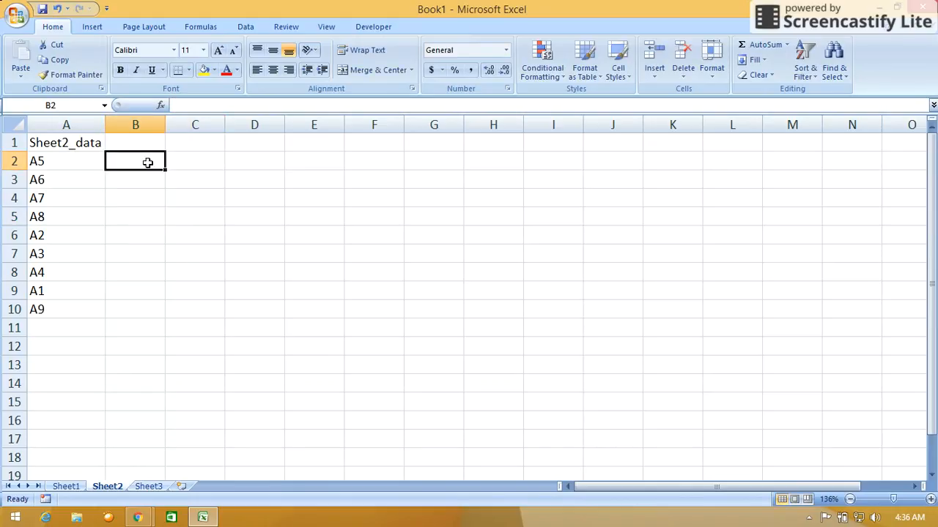
pyautogui.moveTo(94, 396)
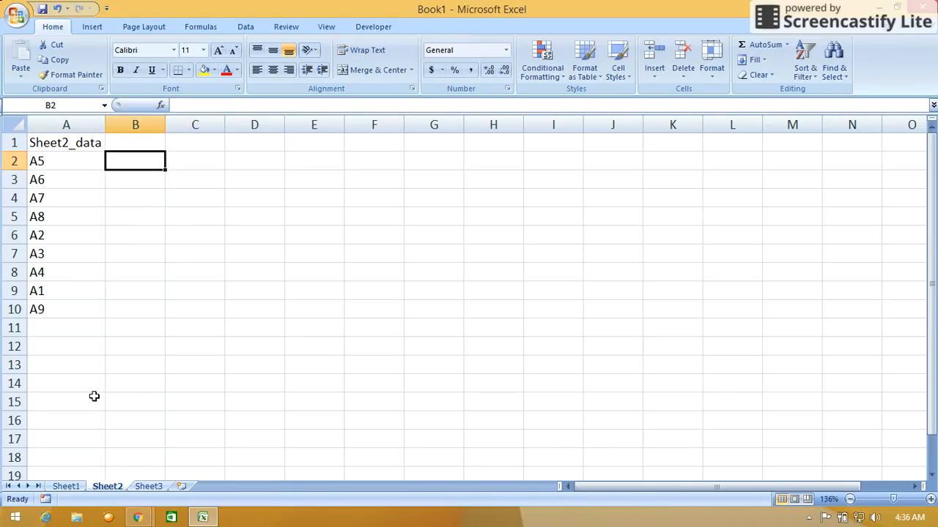
pyautogui.write('=')
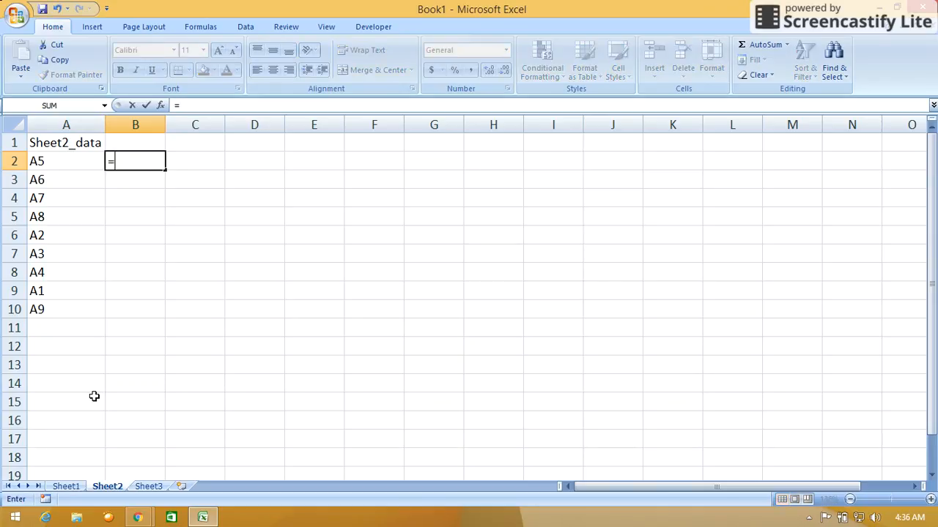
pyautogui.write('v')
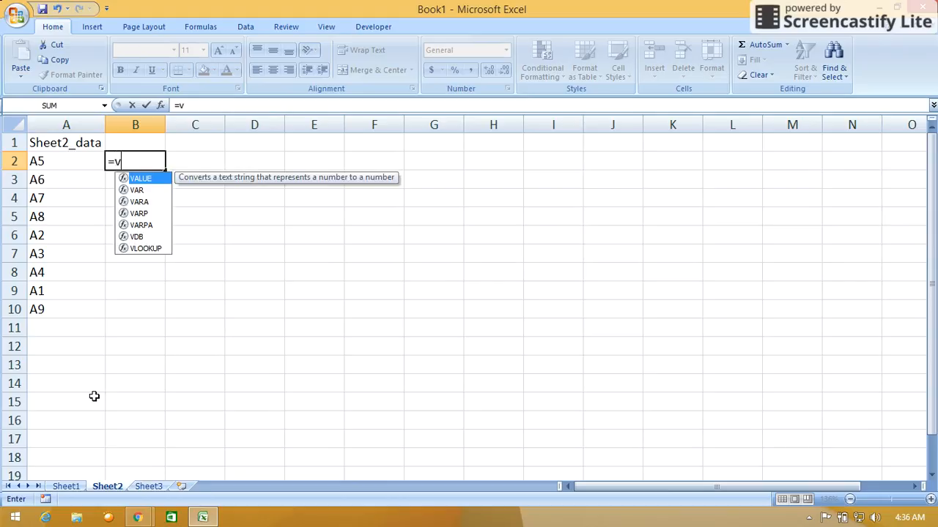
pyautogui.write('loop')
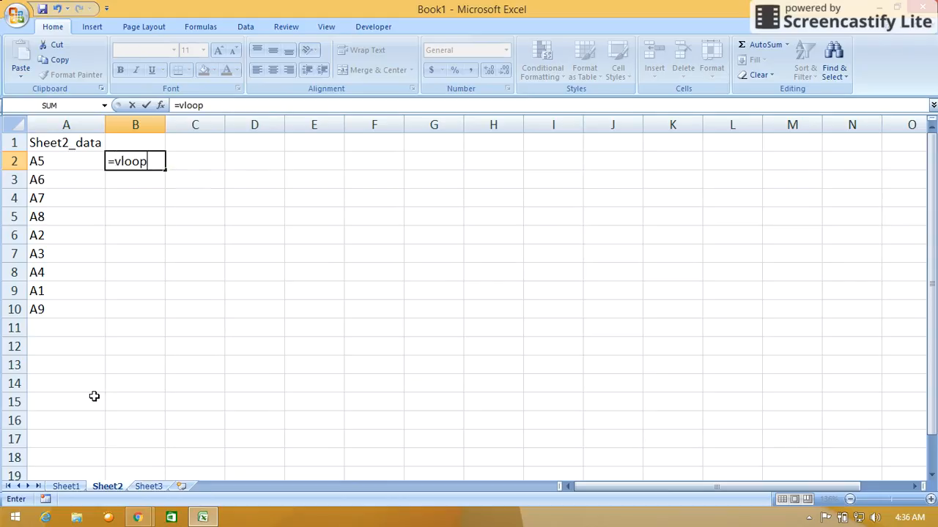
pyautogui.press('Backspace')
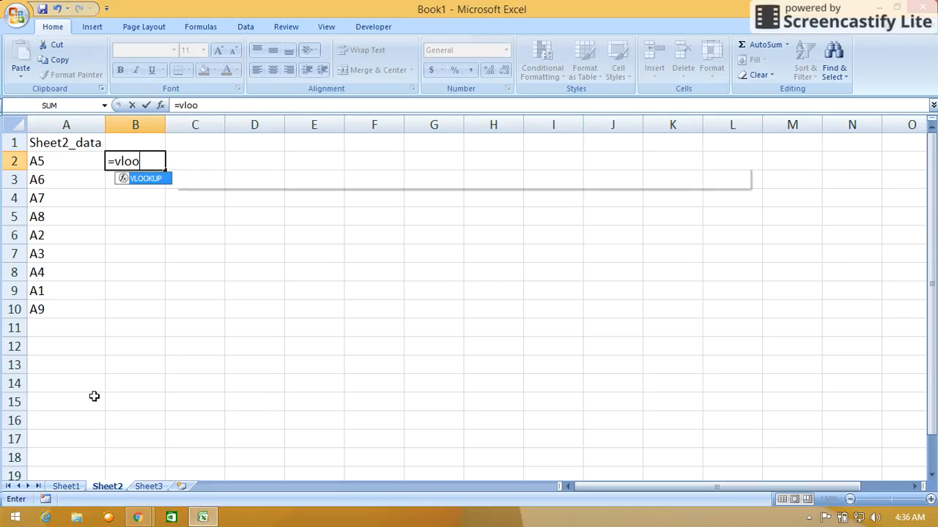
pyautogui.write('k')
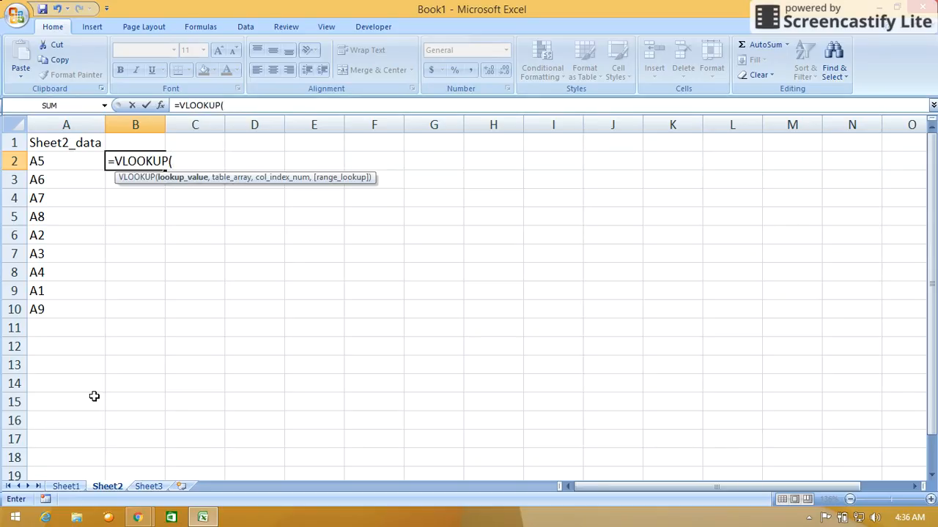
pyautogui.click(65, 160)
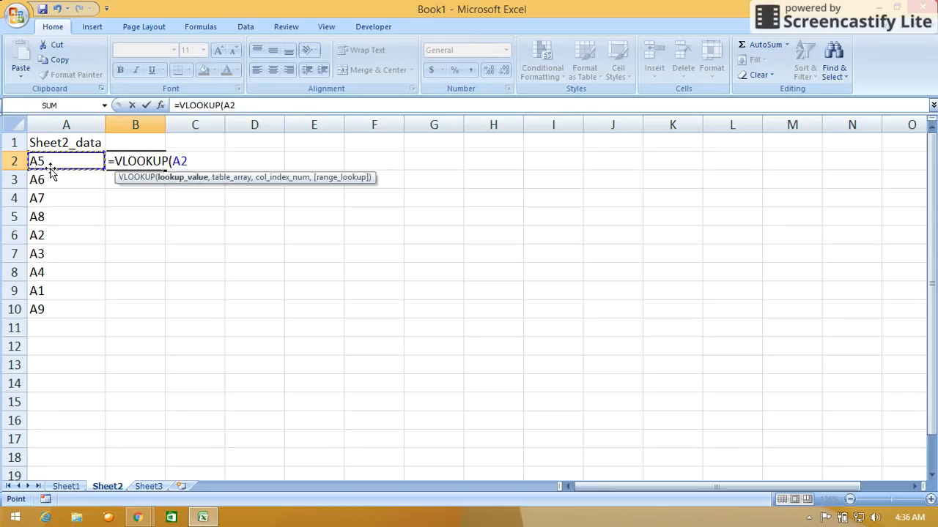
pyautogui.write(',')
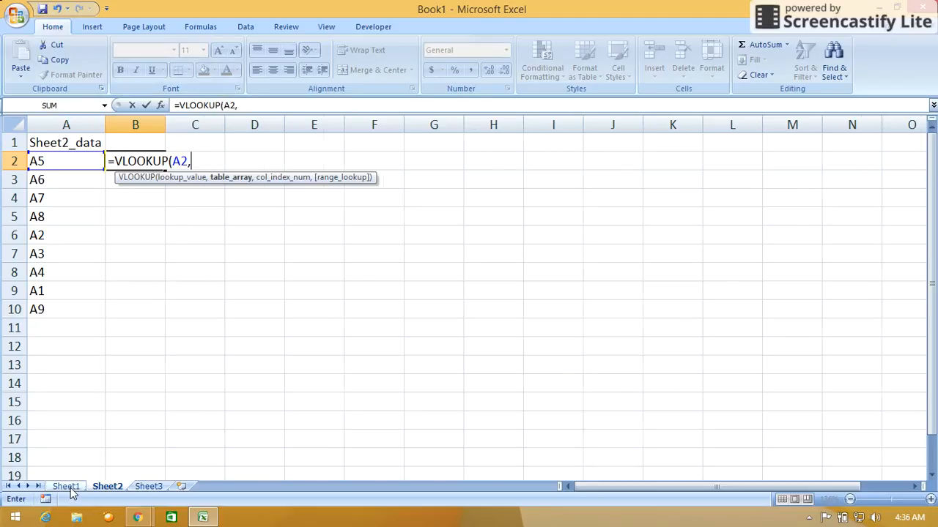
# Step: Complete B2 as =VLOOKUP(A2,Sheet1!A2:B10,2,false), returning 5 for code A5
pyautogui.click(66, 487)
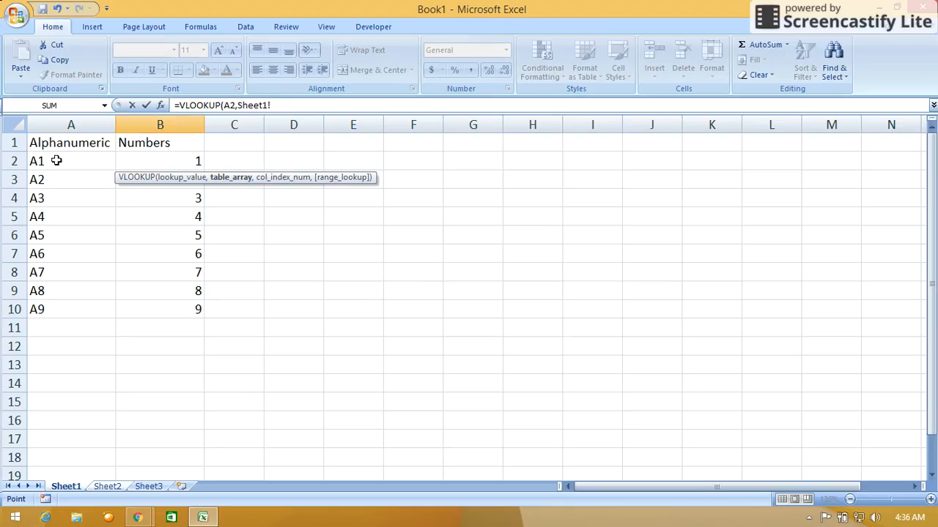
pyautogui.moveTo(36, 160); pyautogui.dragTo(198, 308)
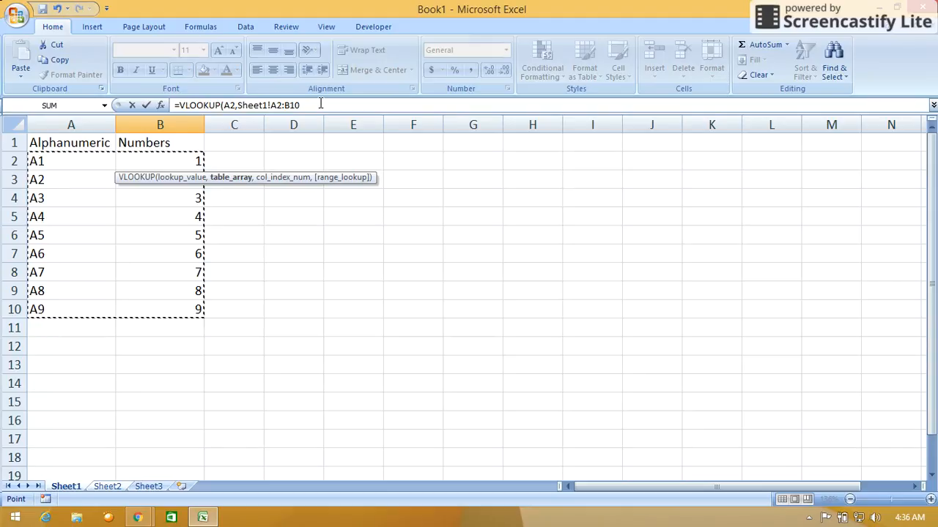
pyautogui.write(',')
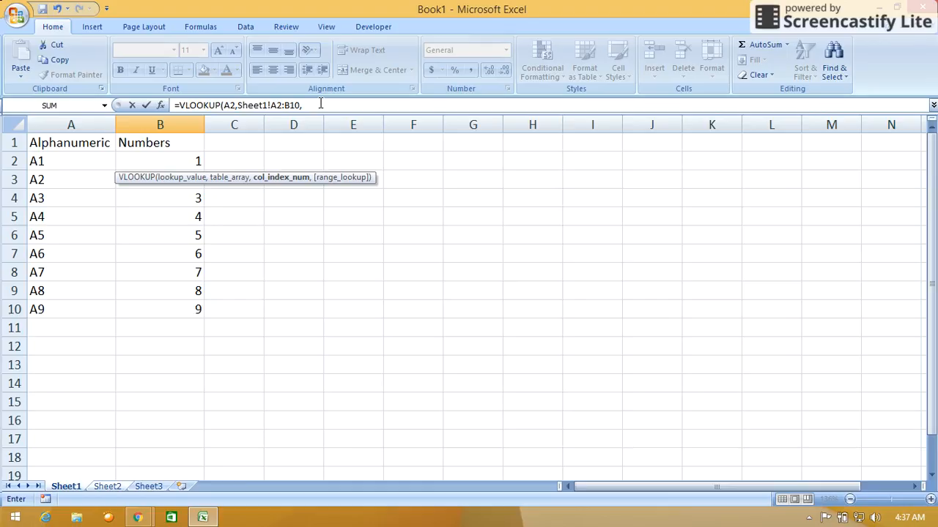
pyautogui.write('2')
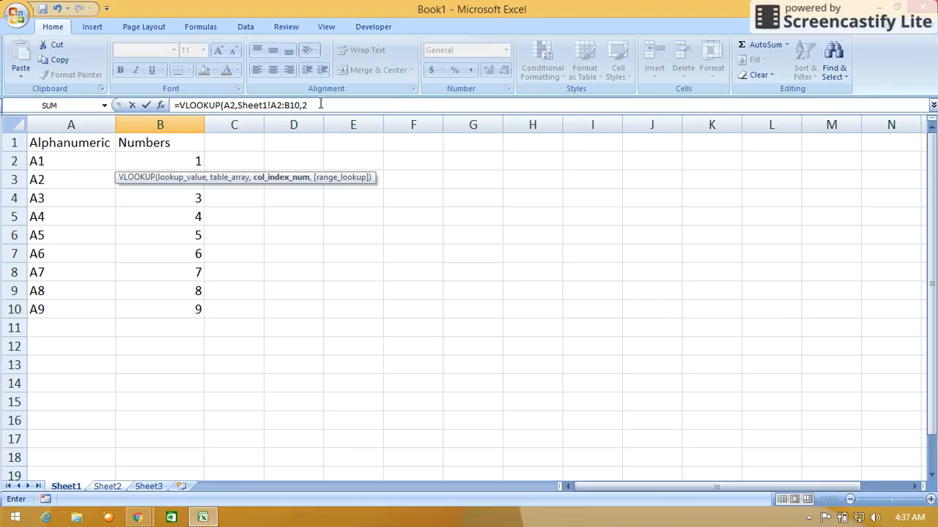
pyautogui.write(',')
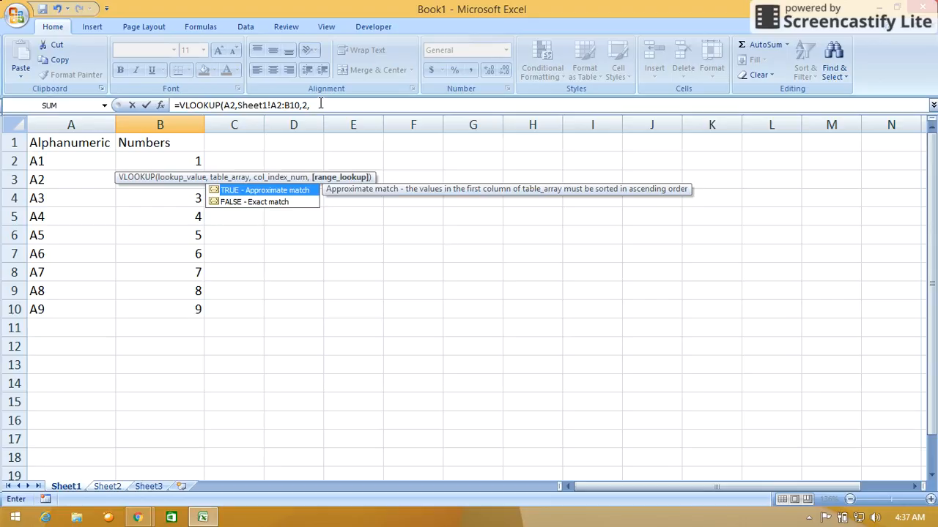
pyautogui.write('fals')
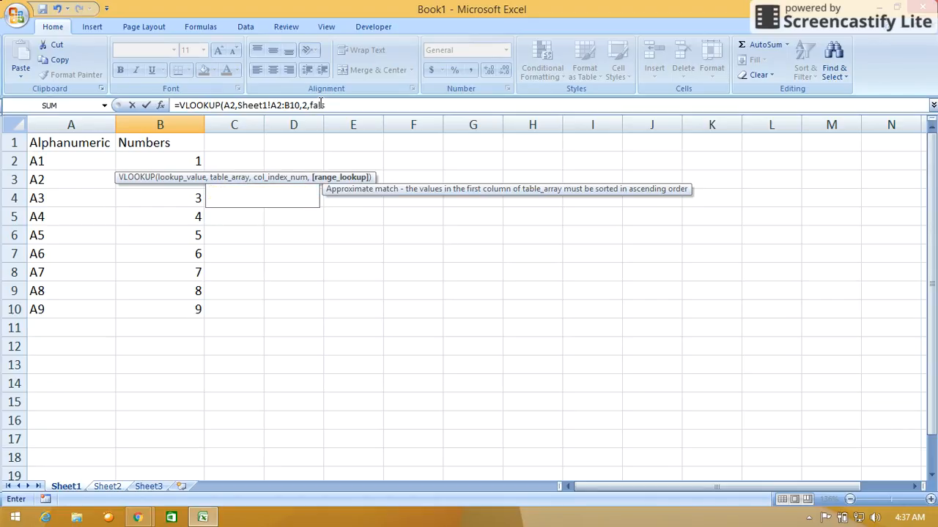
pyautogui.write('e)')
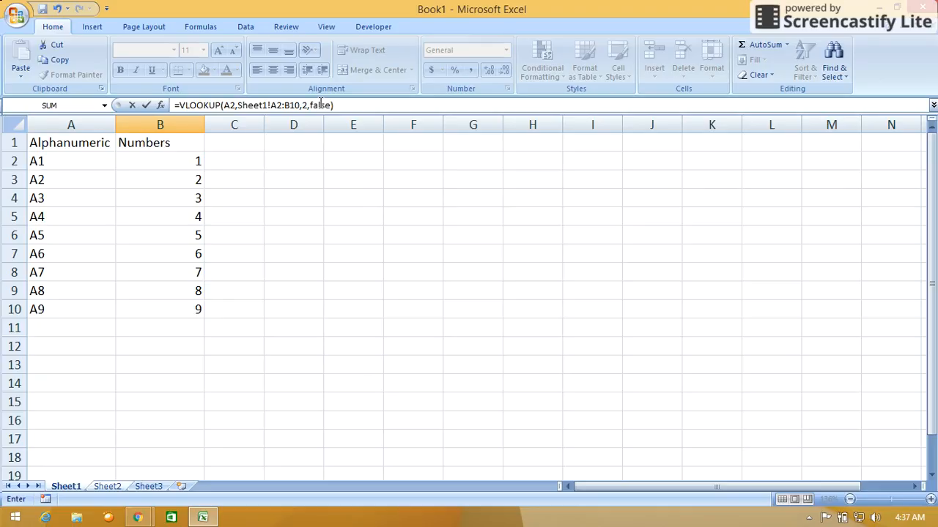
pyautogui.click(107, 486)
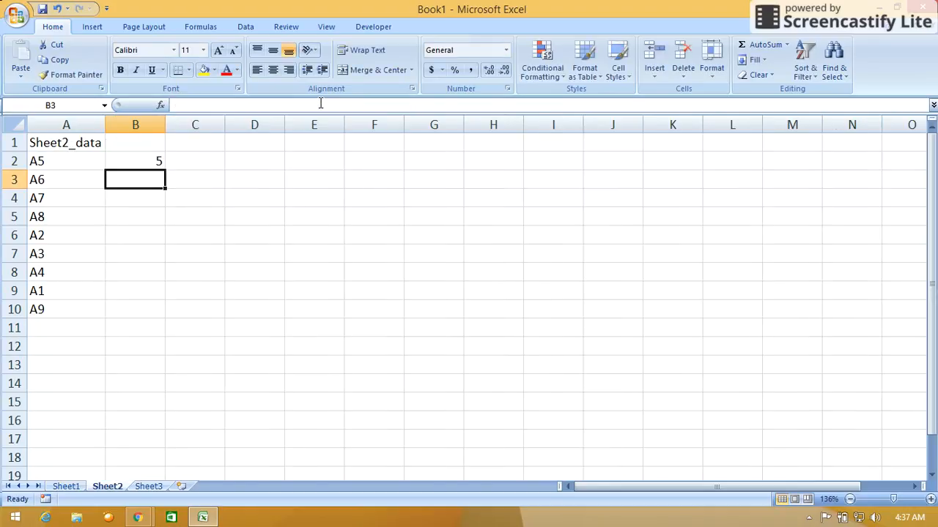
pyautogui.moveTo(107, 492)
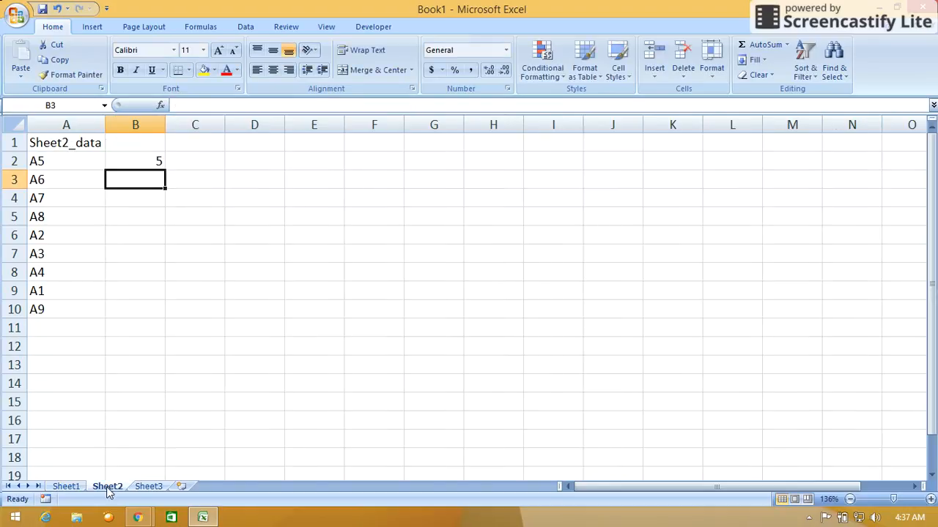
pyautogui.click(135, 160)
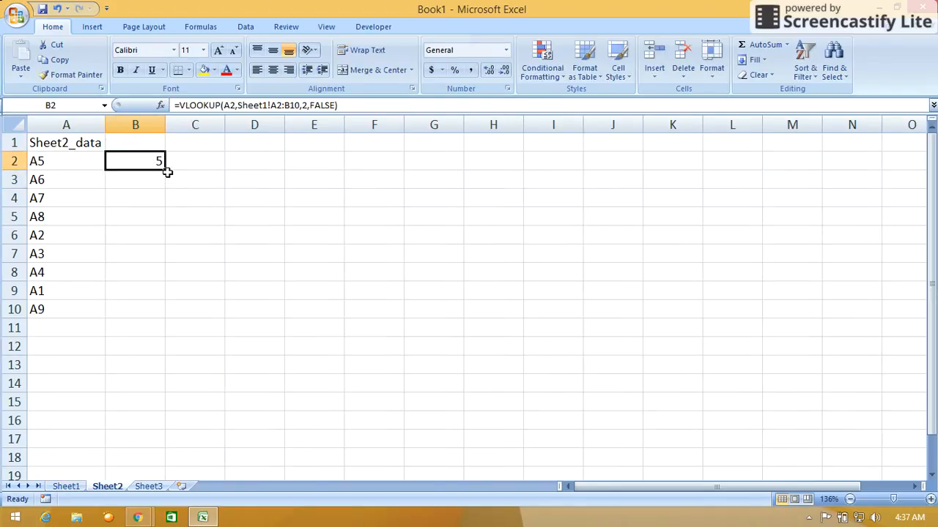
pyautogui.moveTo(165, 172)
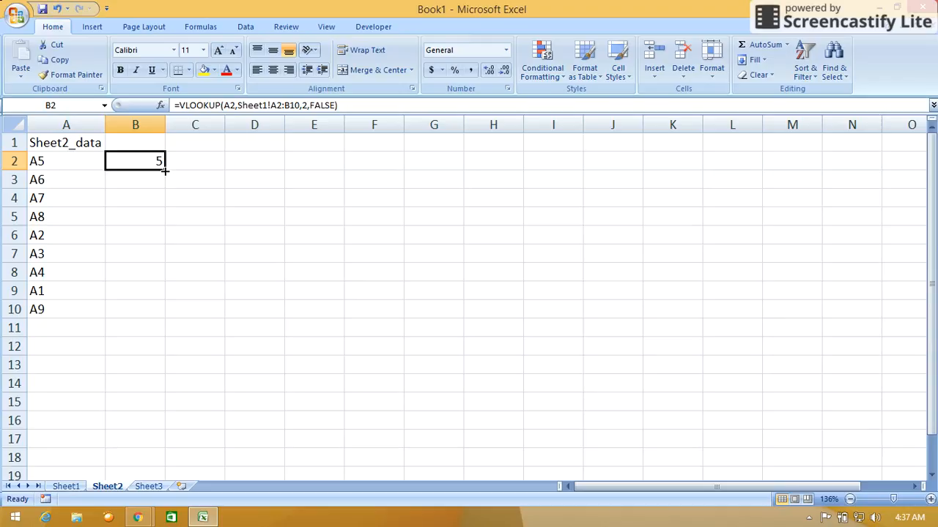
pyautogui.moveTo(240, 143)
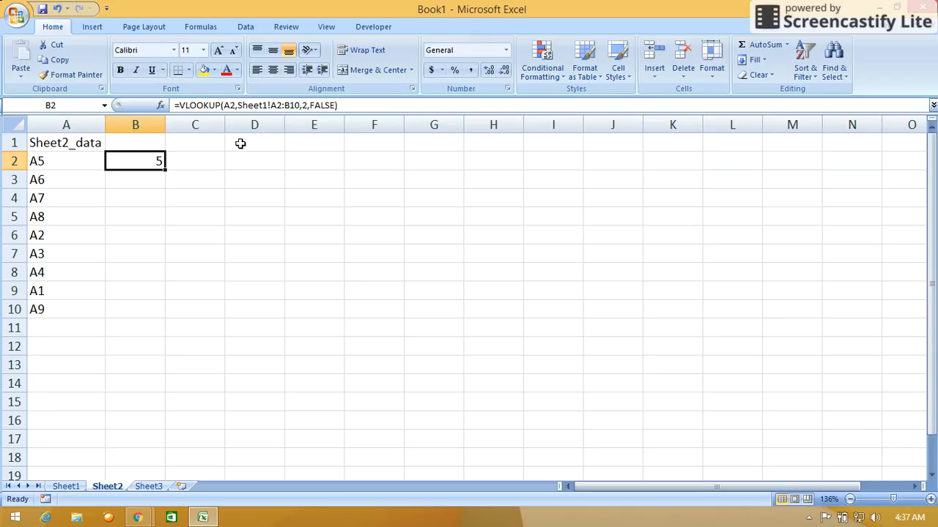
pyautogui.moveTo(270, 105)
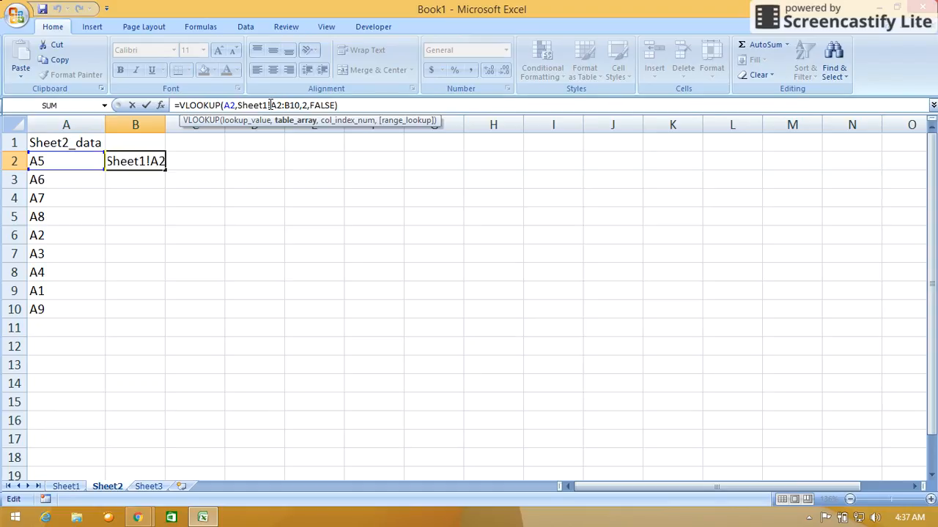
# Step: Make the range absolute ($A$2:$B$10) and fill B2 down to B10, returning 5,6,7,8,2,3,4,1,9
pyautogui.press('Win+P')
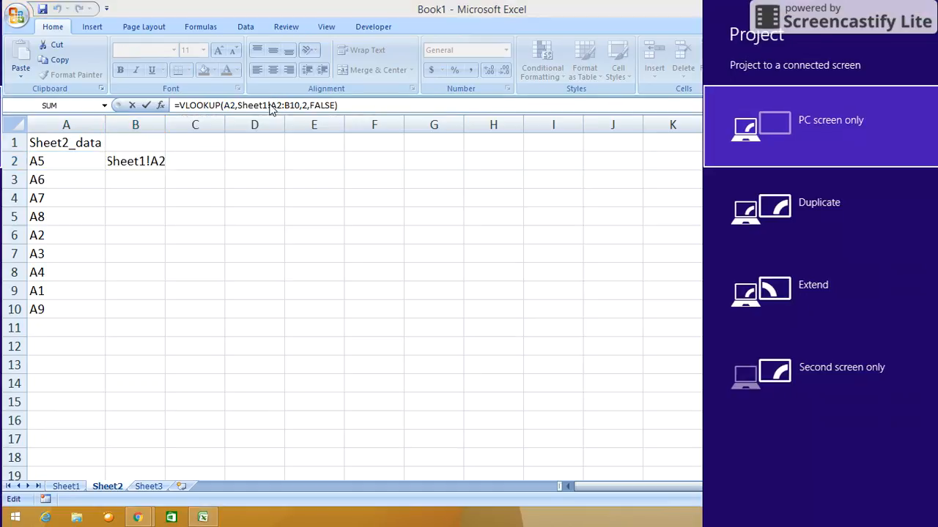
pyautogui.moveTo(256, 129)
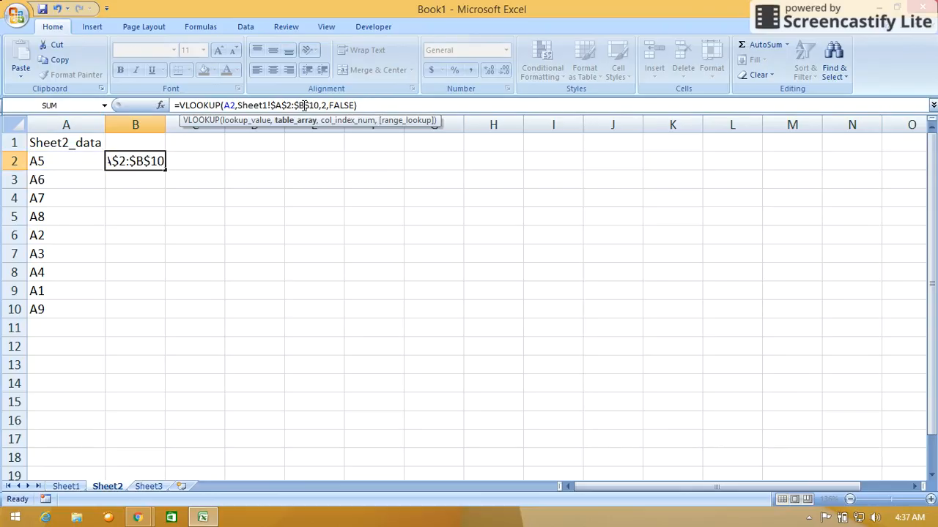
pyautogui.press('Enter')
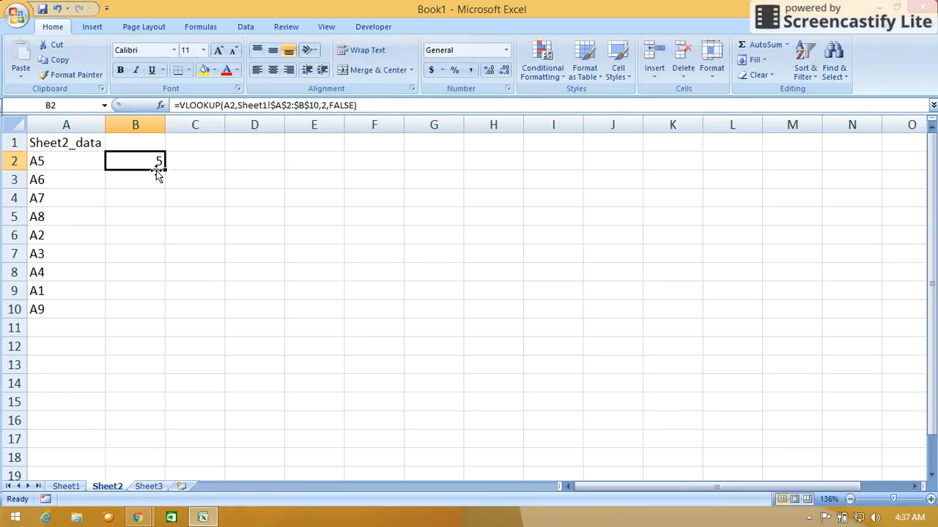
pyautogui.moveTo(135, 161); pyautogui.dragTo(135, 309)
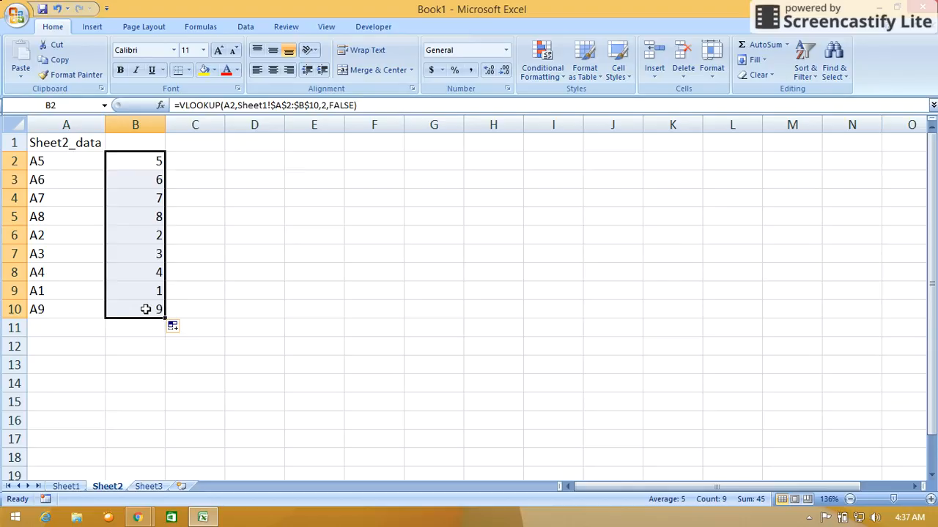